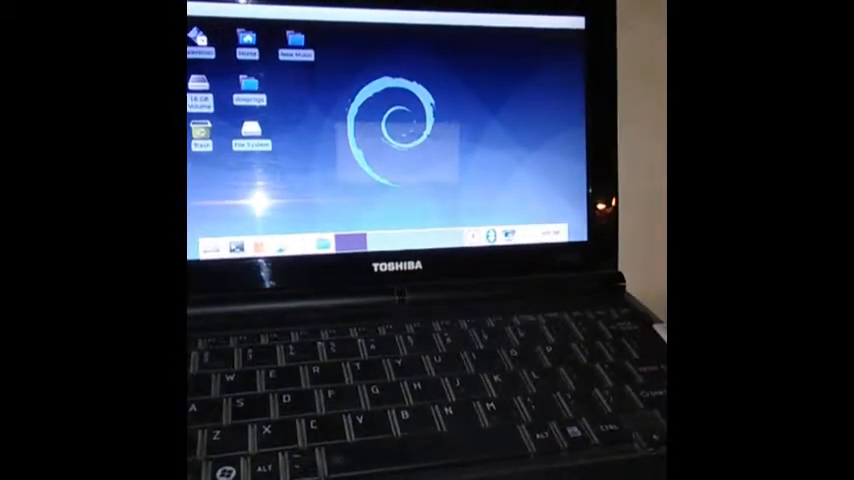
Open the bottom panel's Add New Items dialog listing Launcher, Action Buttons and Clock
click(207, 246)
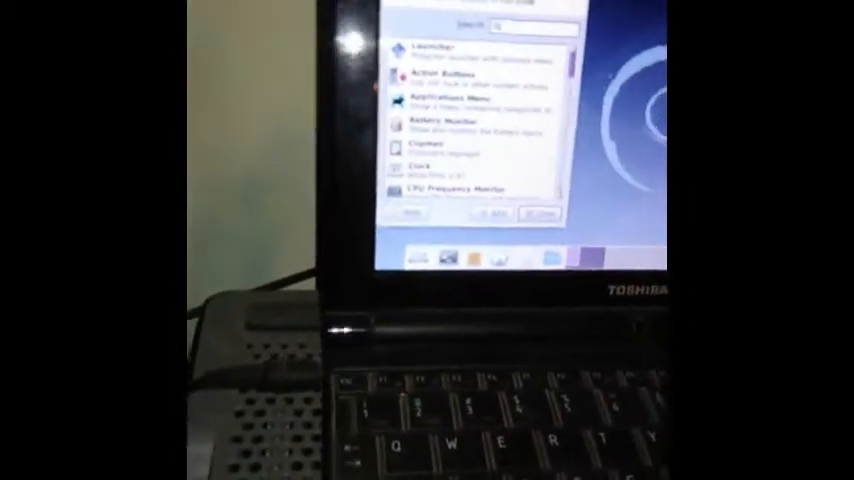
Add the Clock plugin to the bottom panel and close the item list
scroll(down, 3)
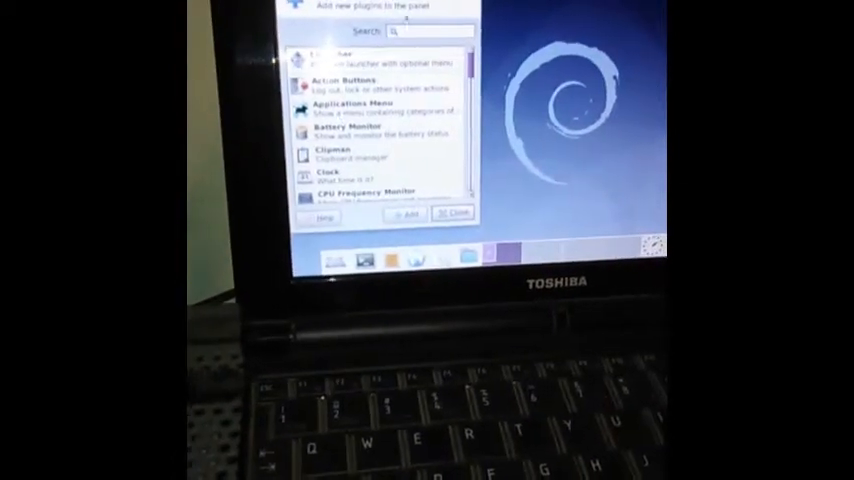
click(455, 215)
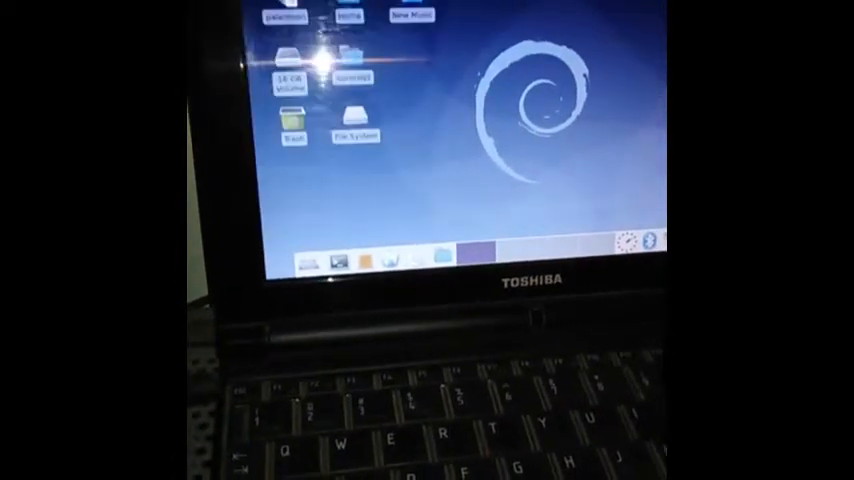